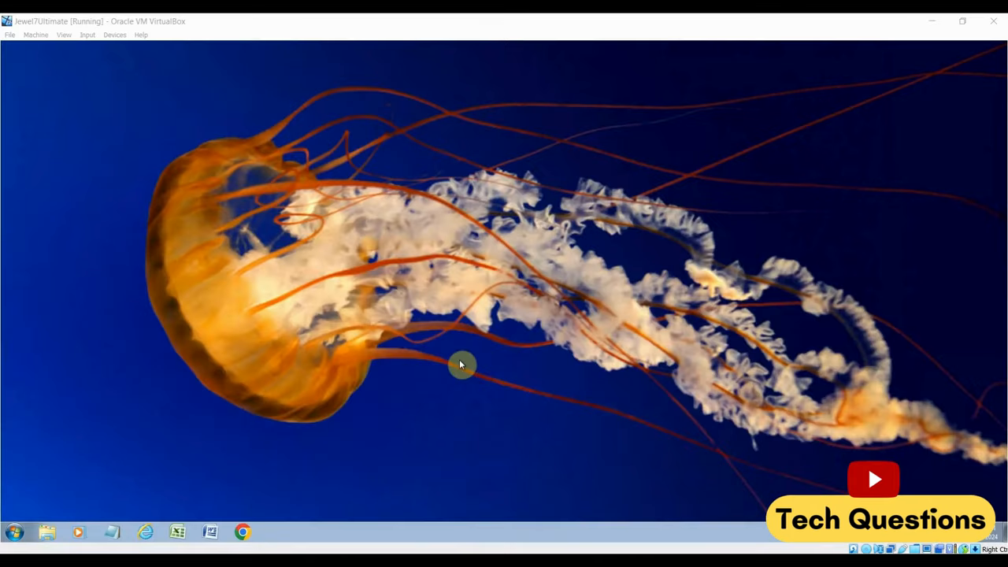
{"action": "mouse_move", "coordinate": [315, 413]}
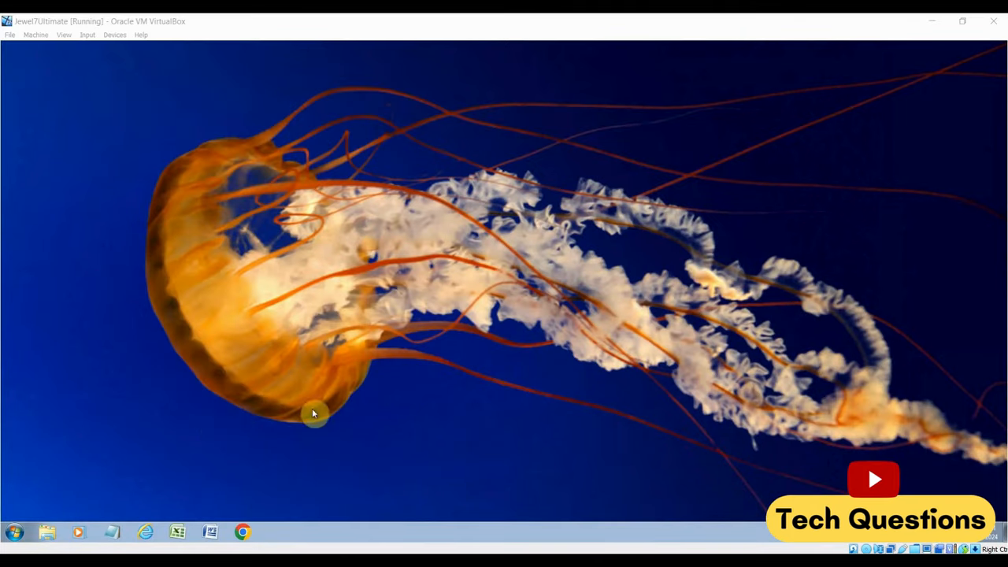
Step: Launch Command Prompt by searching 'cmd' from Start, then close it with exit
{"action": "left_click", "coordinate": [13, 531]}
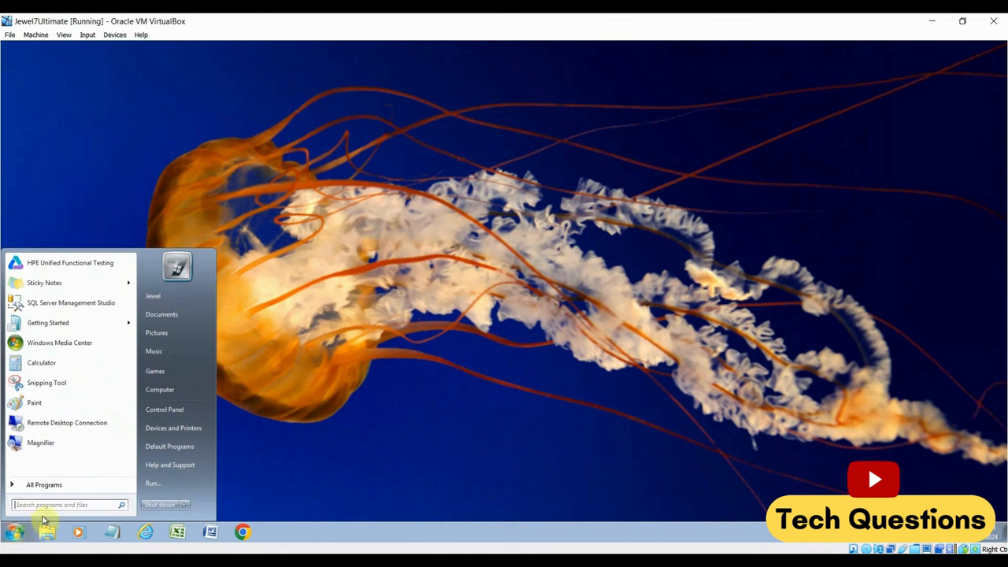
{"action": "type", "text": "cmd"}
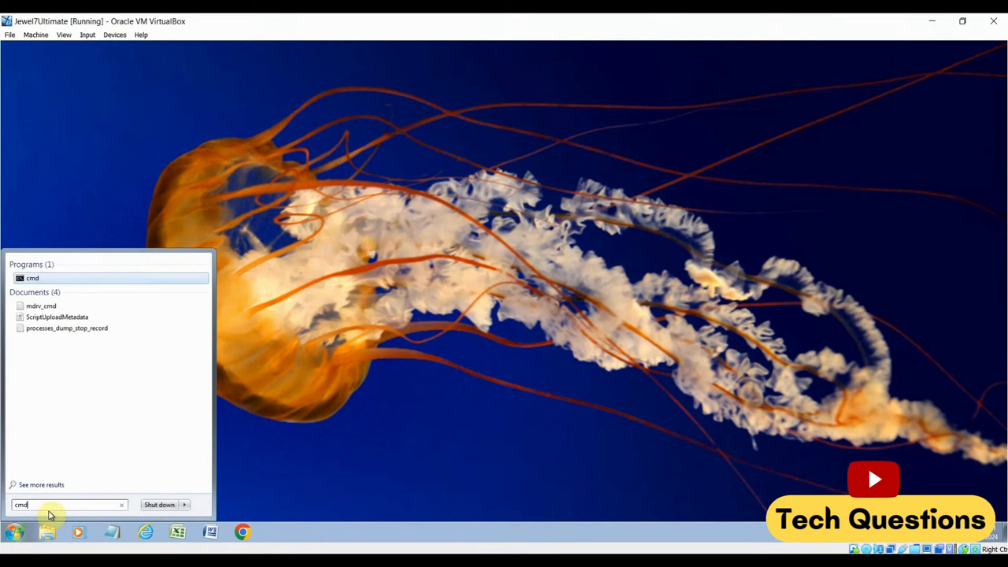
{"action": "left_click", "coordinate": [31, 277]}
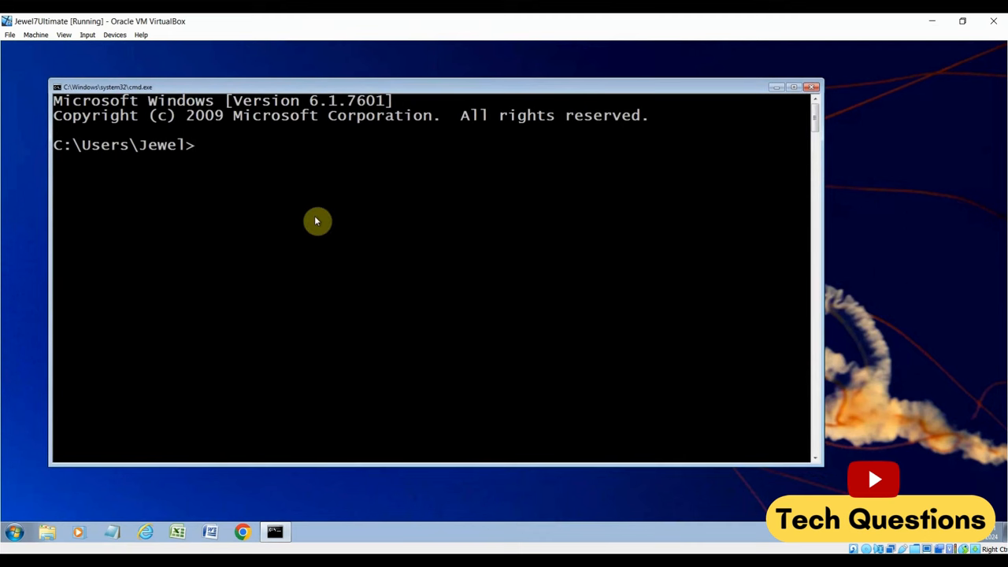
{"action": "type", "text": "exit"}
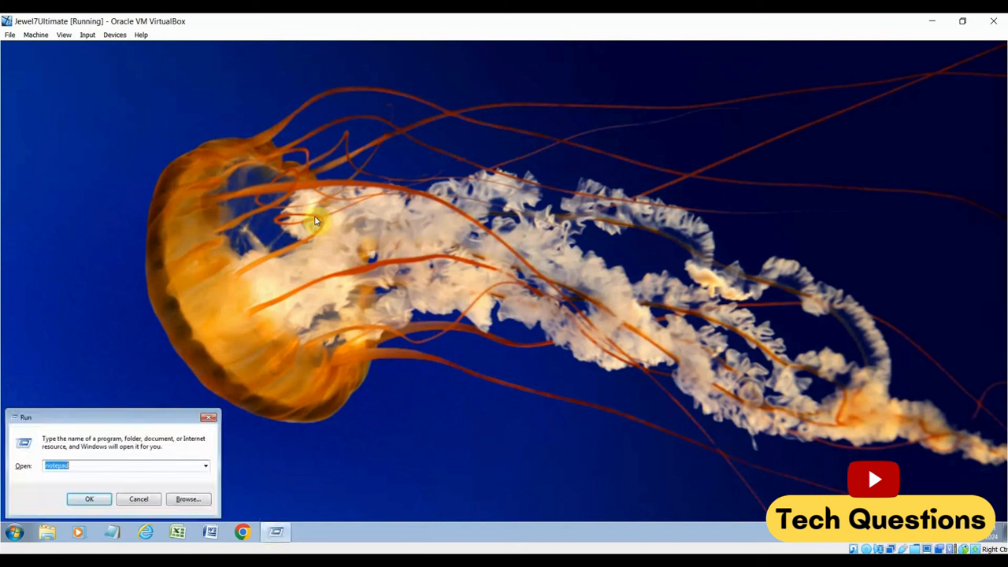
Step: Run ipconfig in the new Command Prompt to show network details, then clear with cls
{"action": "left_click", "coordinate": [89, 498]}
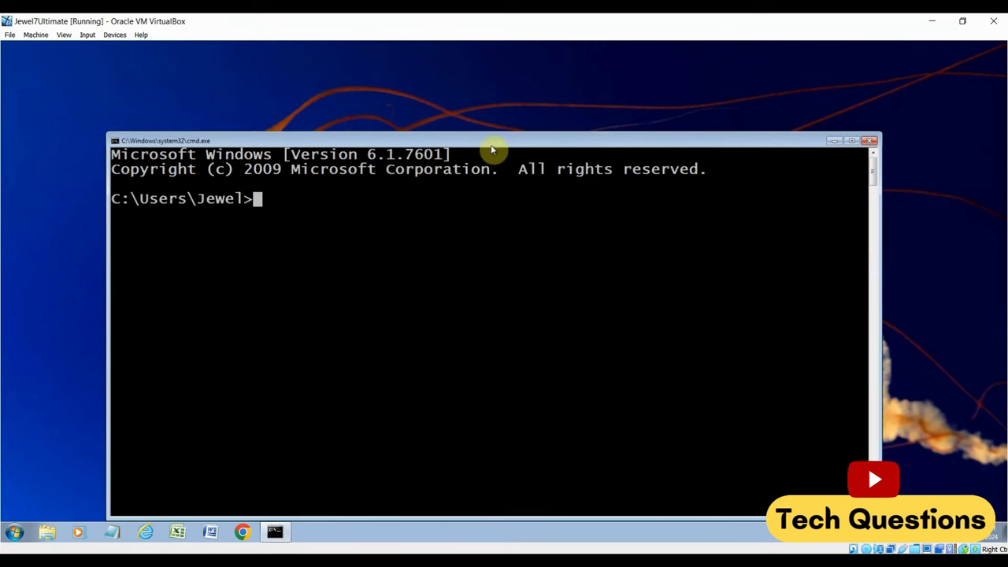
{"action": "left_click_drag", "start_coordinate": [492, 145], "coordinate": [457, 101]}
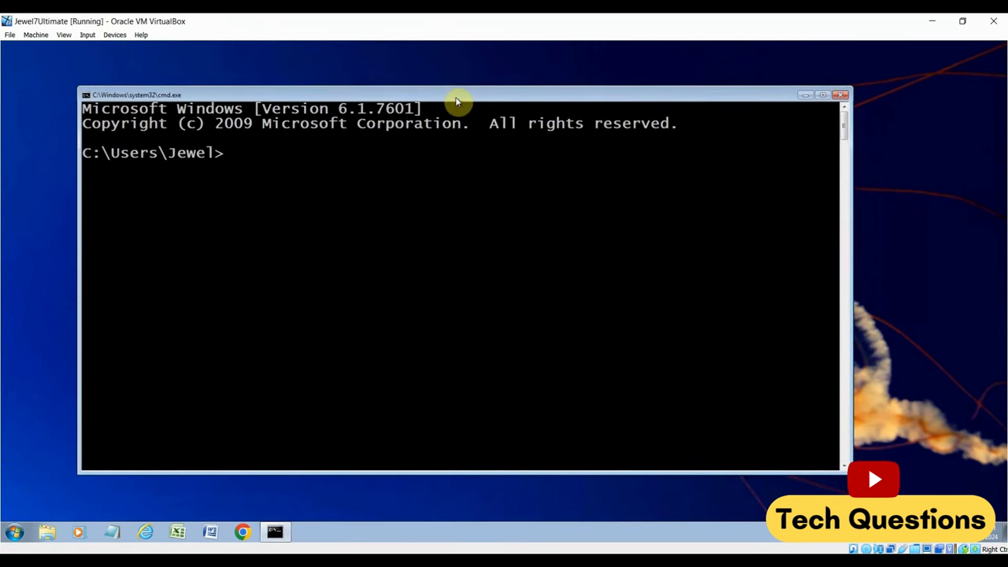
{"action": "mouse_move", "coordinate": [391, 268]}
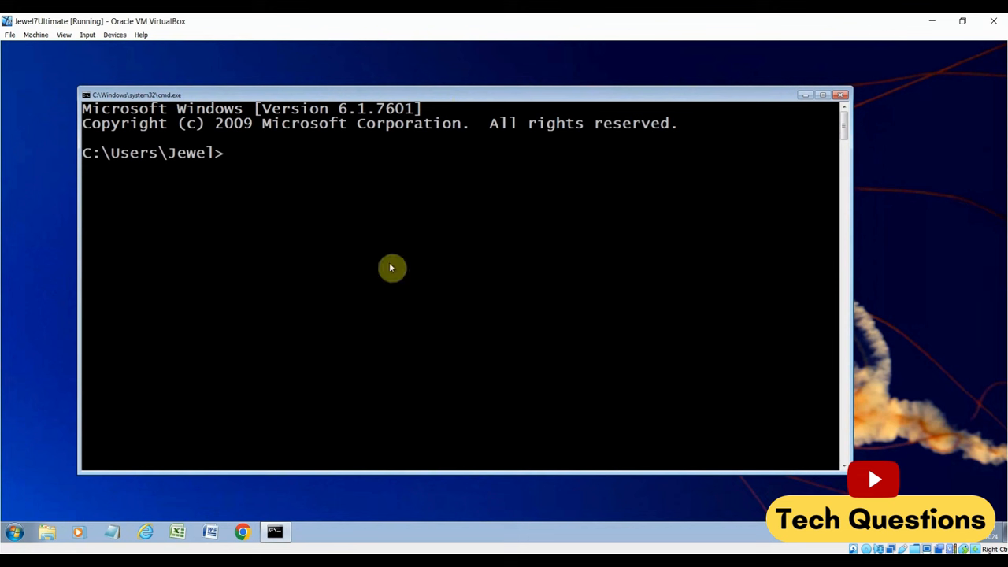
{"action": "type", "text": "ip"}
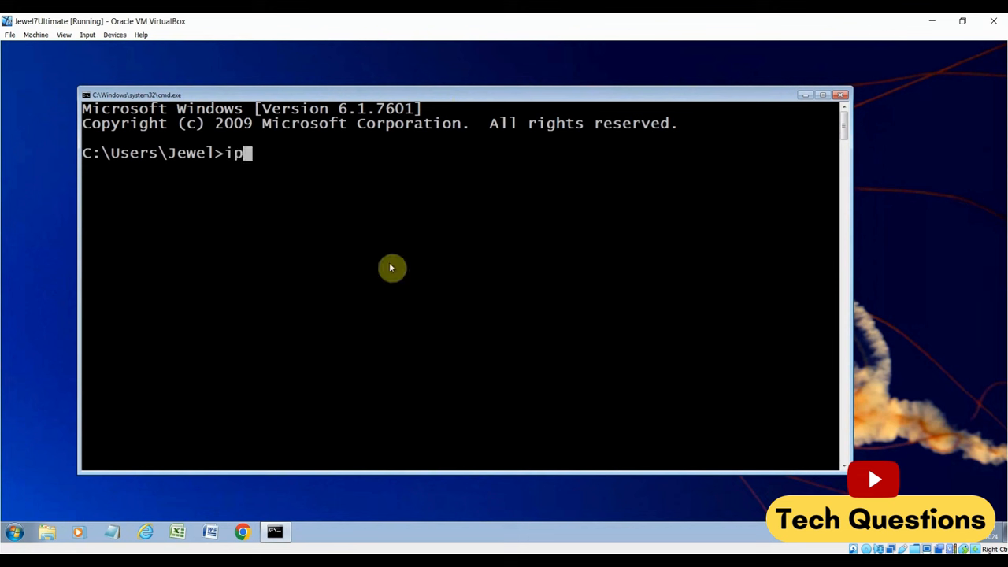
{"action": "type", "text": "config"}
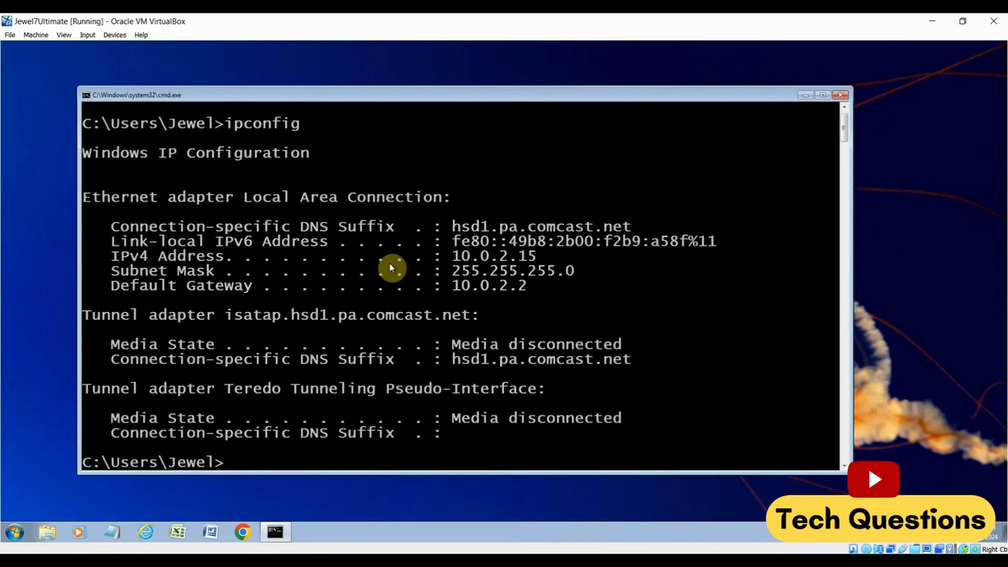
{"action": "mouse_move", "coordinate": [492, 294]}
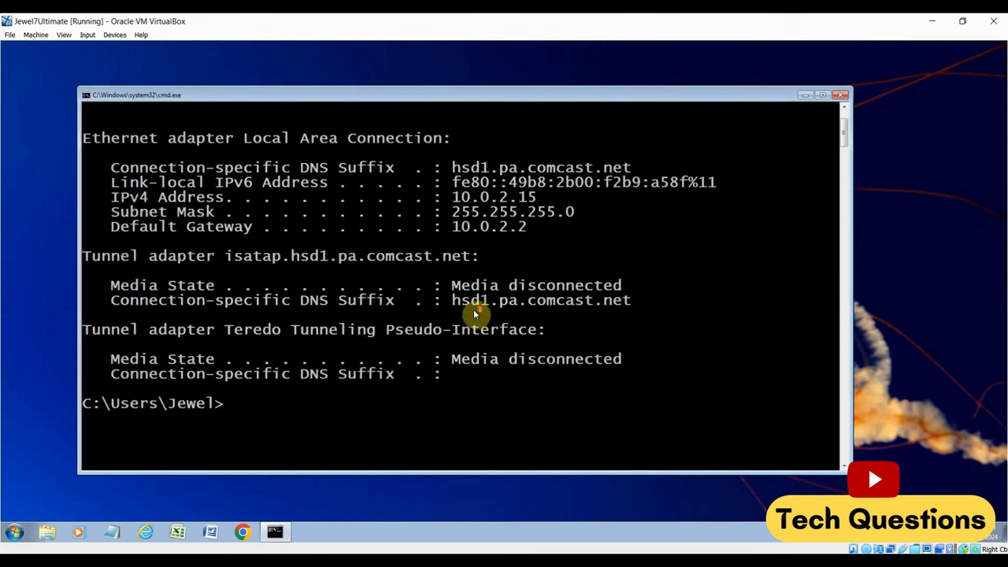
{"action": "type", "text": "c"}
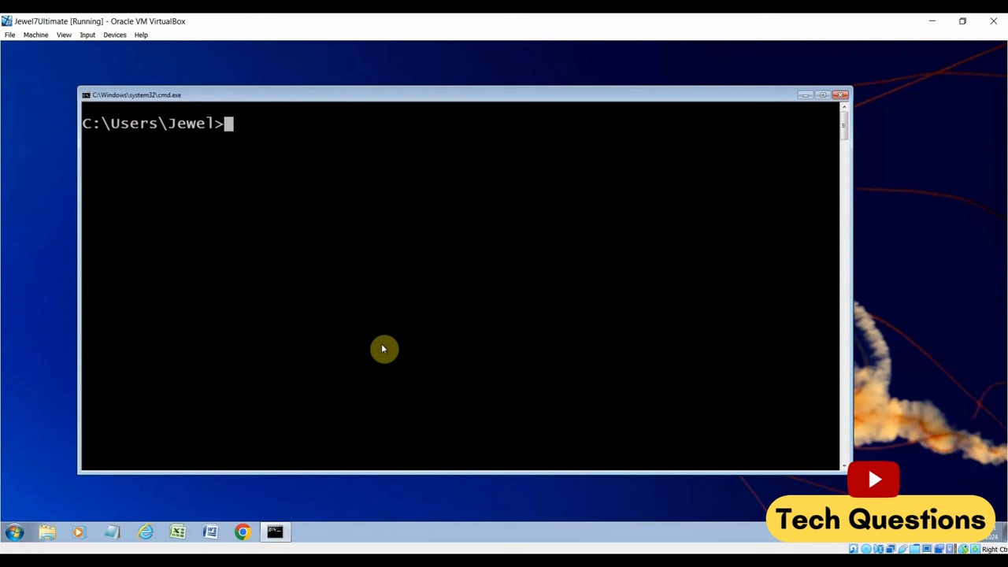
Step: Redirect ipconfig output into ip.txt with 'ipconfig > ip.txt'
{"action": "type", "text": "ip"}
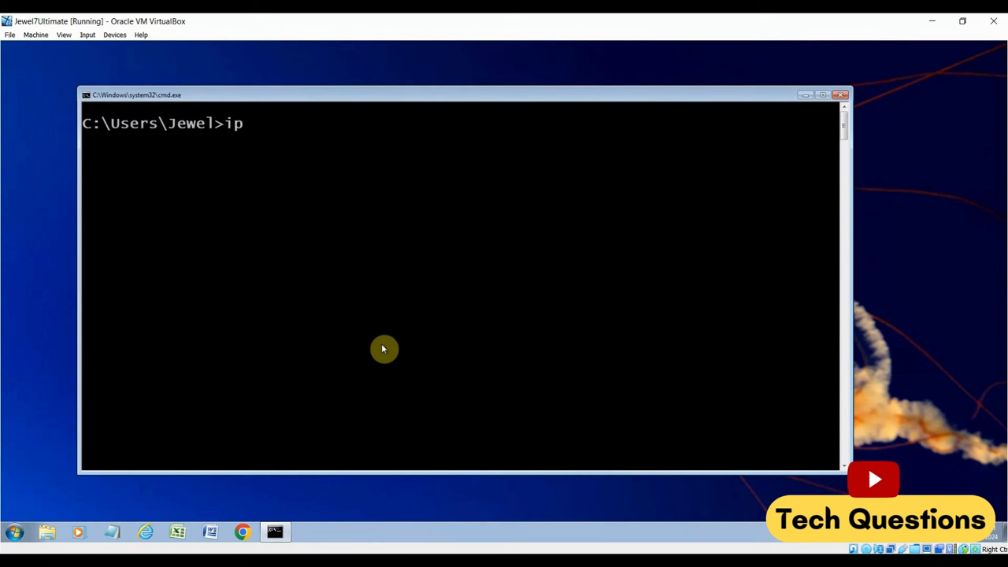
{"action": "type", "text": "config >"}
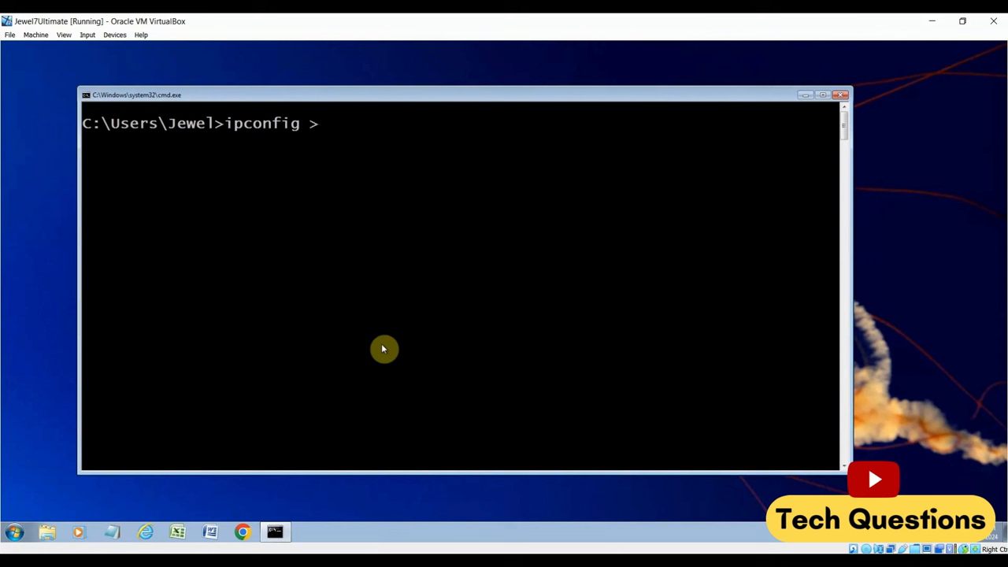
{"action": "type", "text": "ip"}
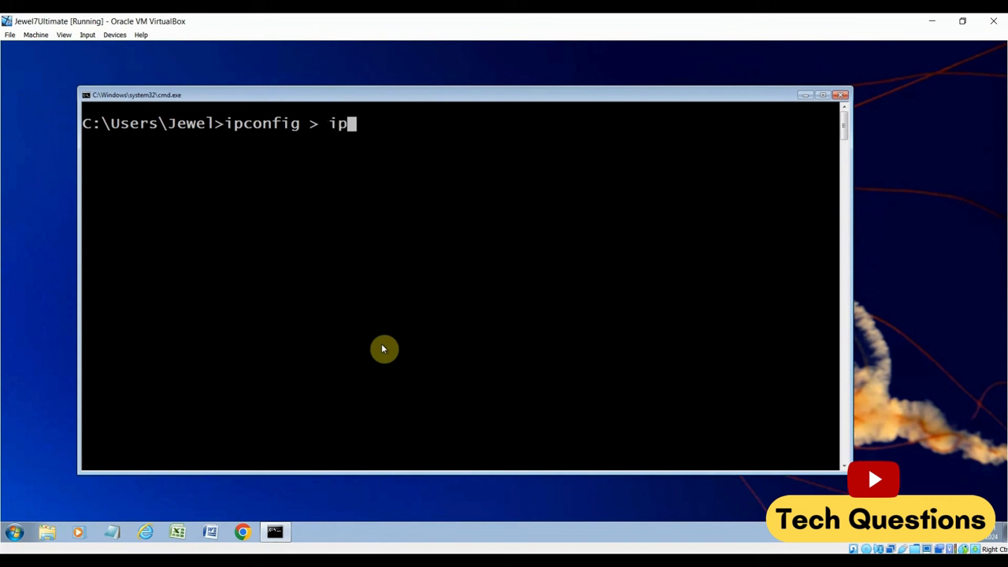
{"action": "type", "text": ".txt"}
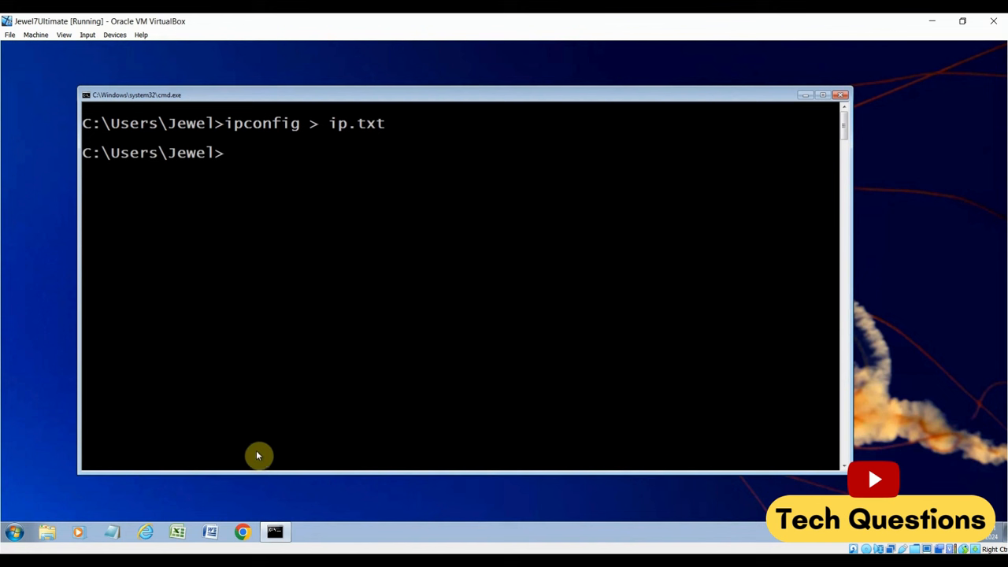
{"action": "mouse_move", "coordinate": [51, 535]}
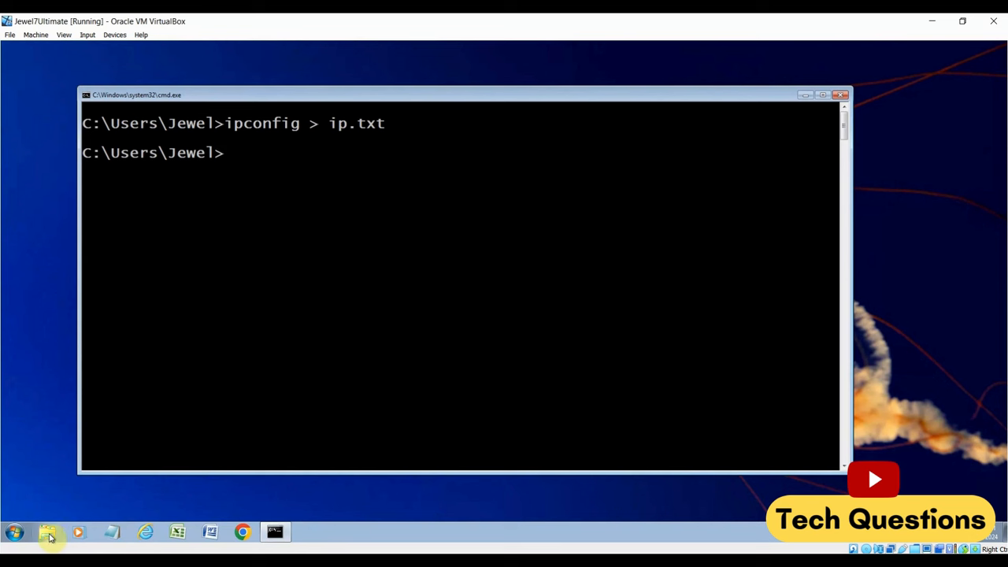
{"action": "left_click", "coordinate": [44, 530]}
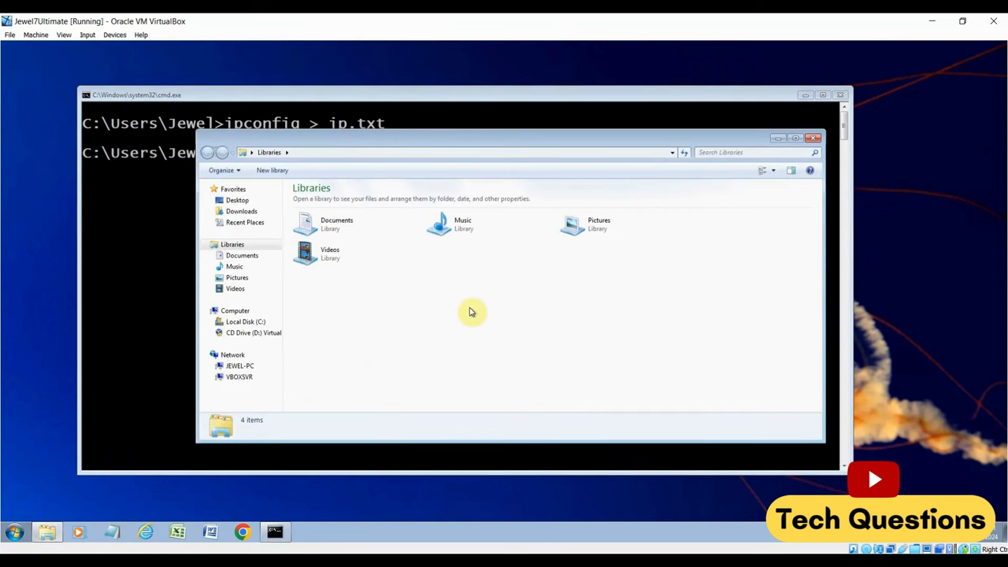
{"action": "left_click", "coordinate": [244, 322]}
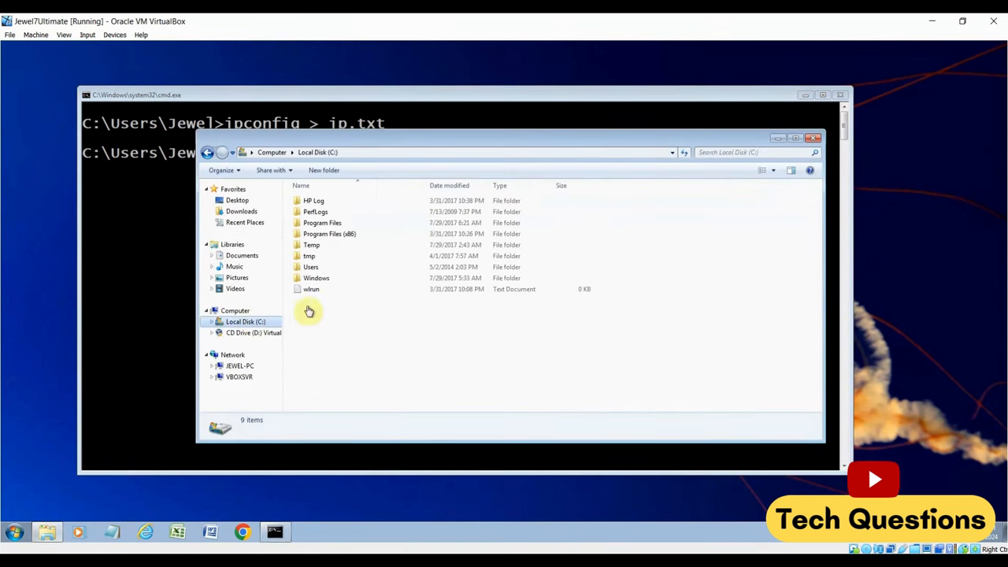
{"action": "double_click", "coordinate": [310, 267]}
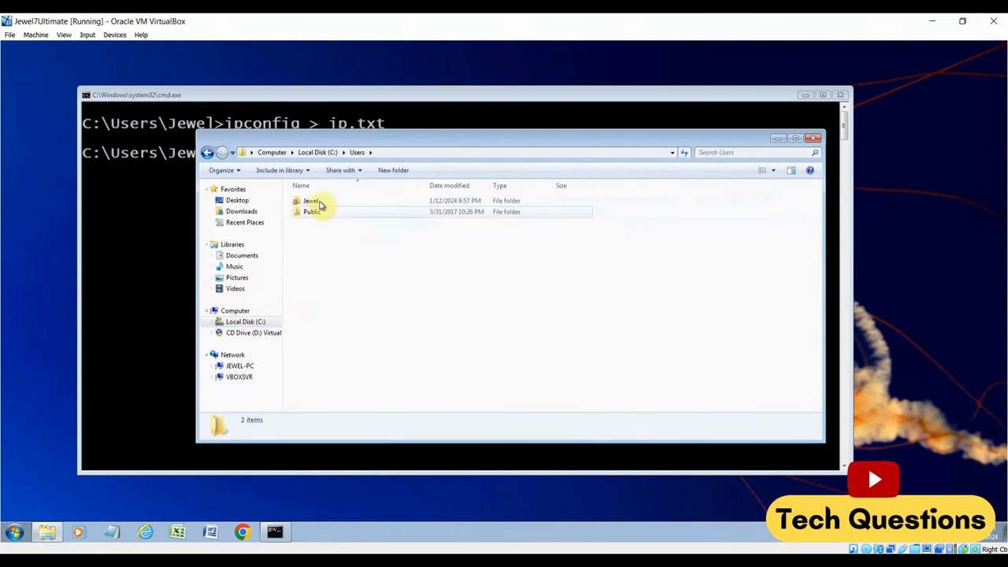
{"action": "double_click", "coordinate": [310, 200]}
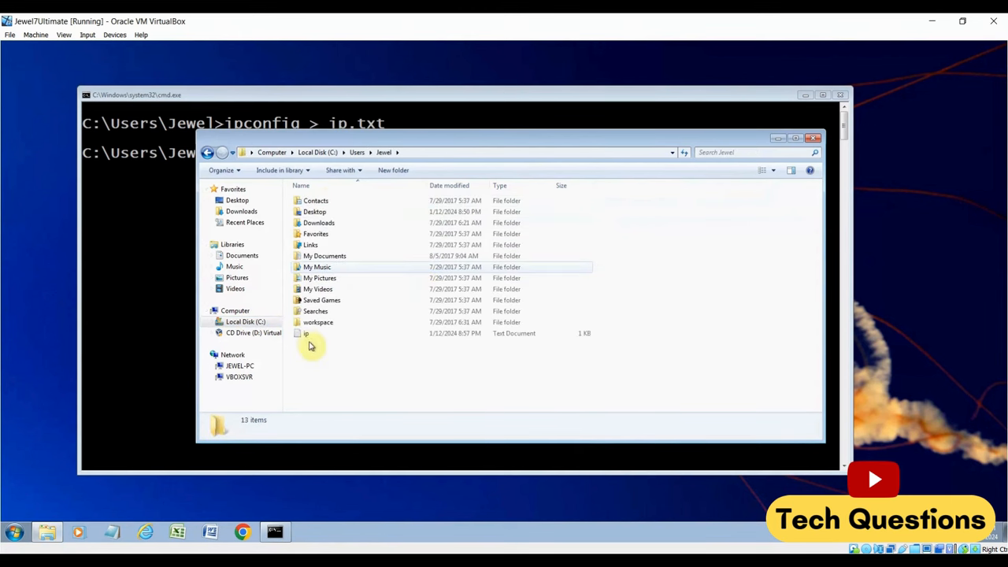
{"action": "double_click", "coordinate": [306, 334]}
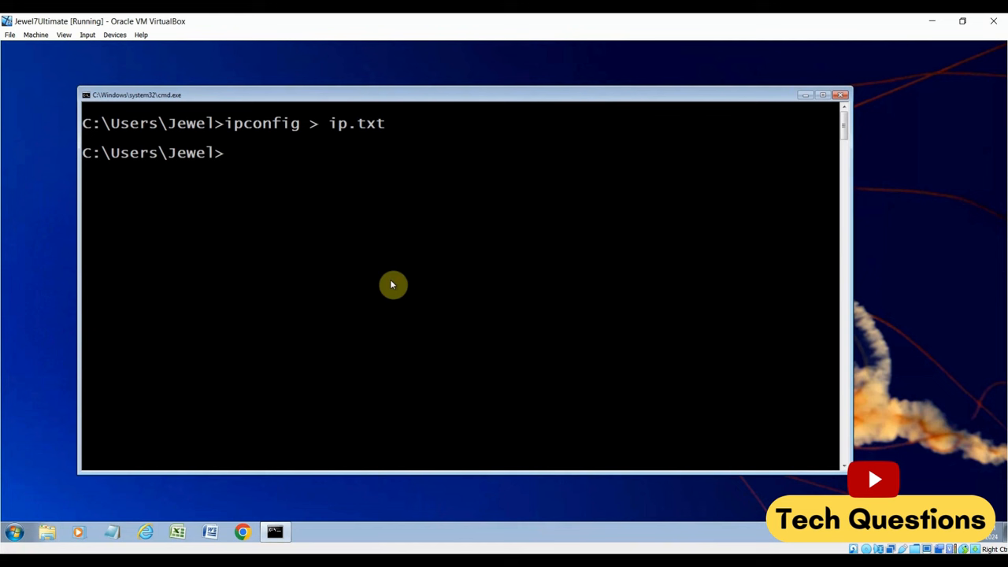
Step: Close the Command Prompt with exit, returning to the desktop
{"action": "type", "text": "e"}
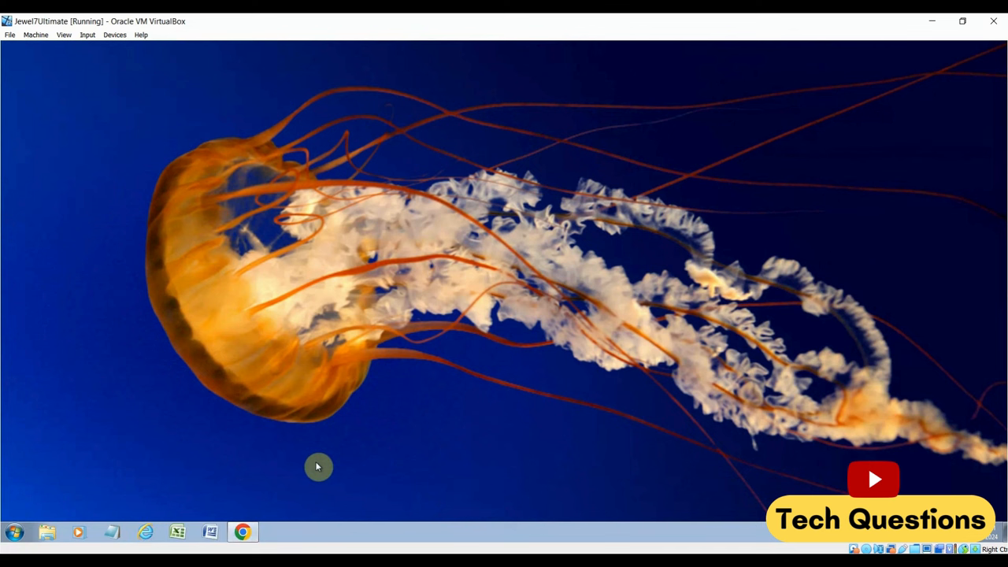
Step: Browse to myipaddress.com in Chrome to show public IP 209.121.189.16
{"action": "left_click", "coordinate": [242, 532]}
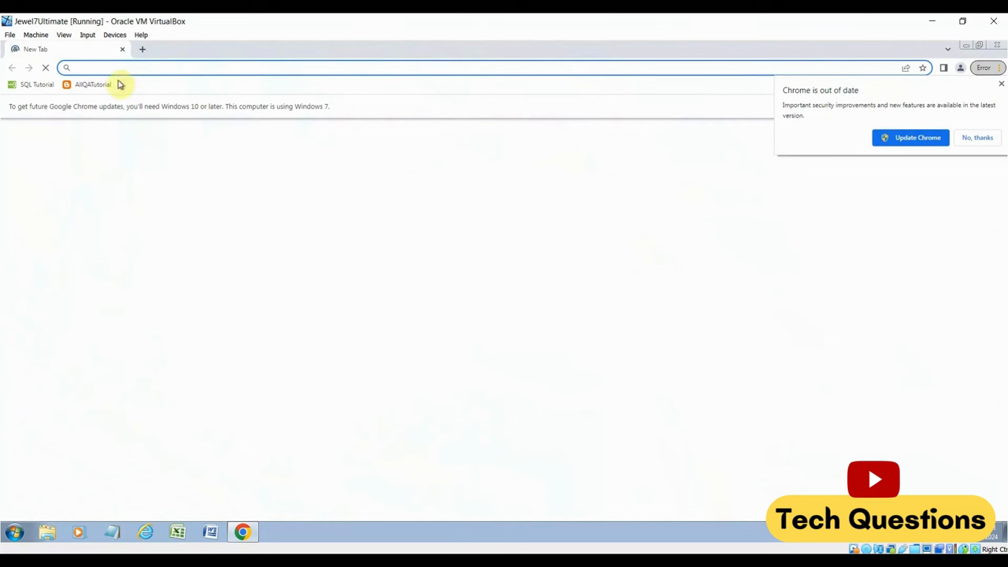
{"action": "left_click", "coordinate": [118, 68]}
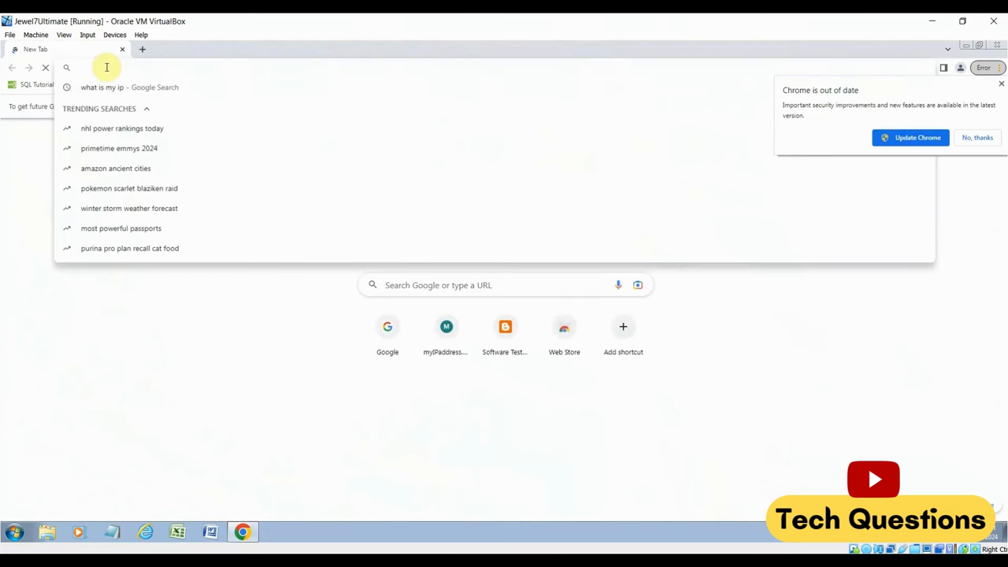
{"action": "type", "text": "myipaddress.com"}
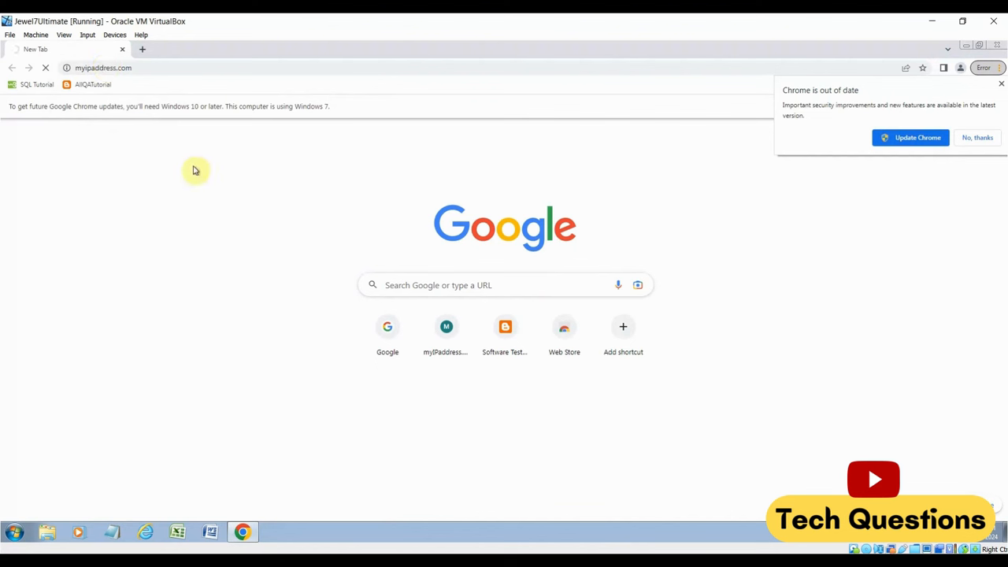
{"action": "mouse_move", "coordinate": [832, 202]}
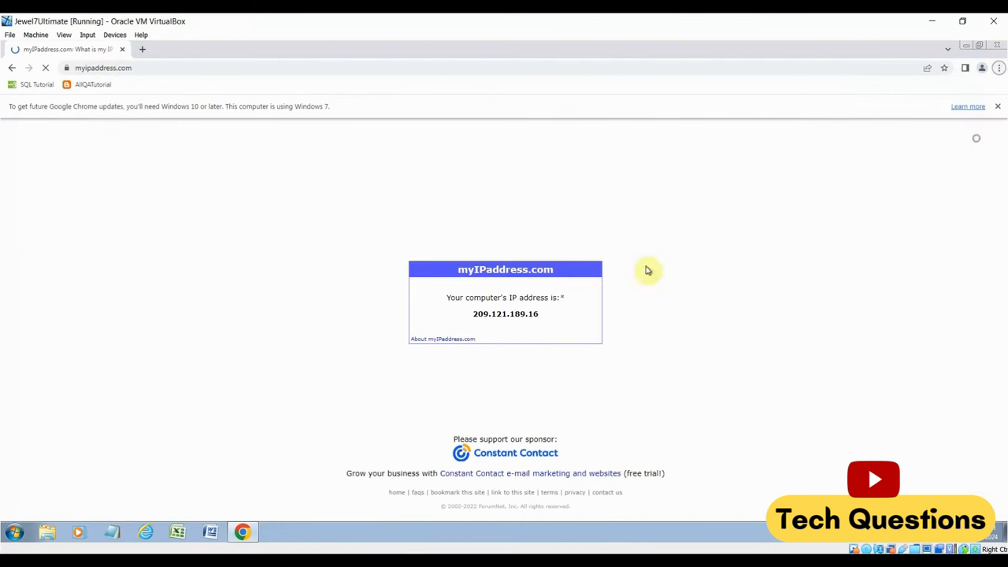
{"action": "mouse_move", "coordinate": [561, 312]}
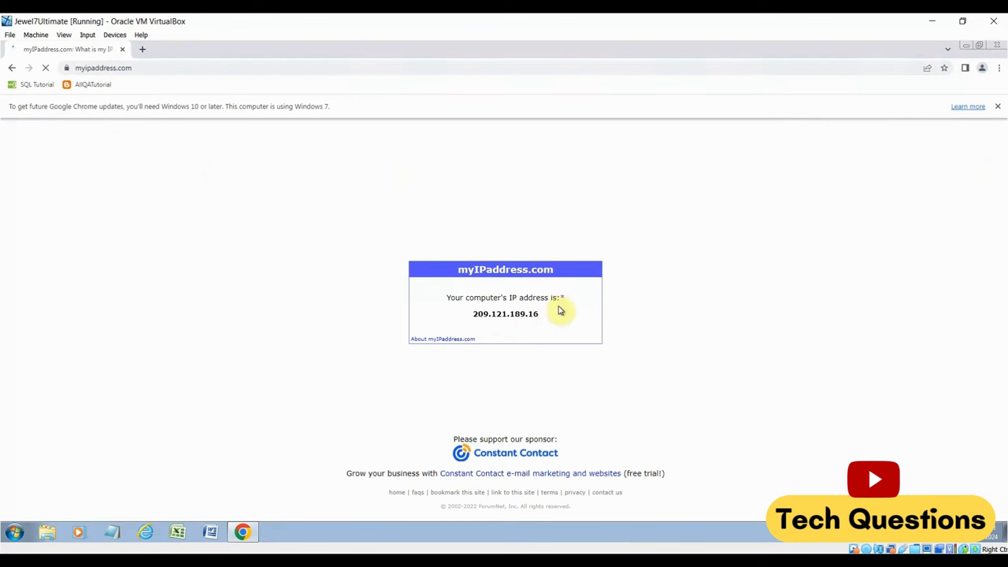